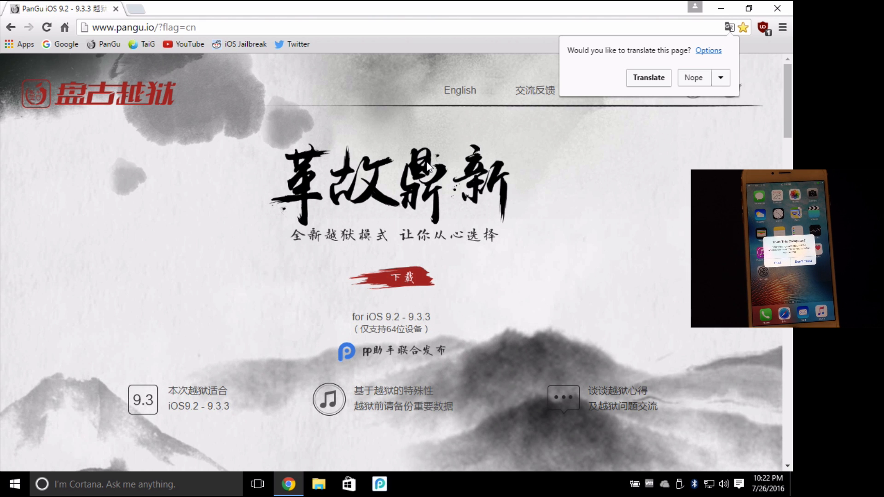
- Open the iOS 9.3.3 jailbreak download and tutorial page from pangu.io
scroll(down, 3)
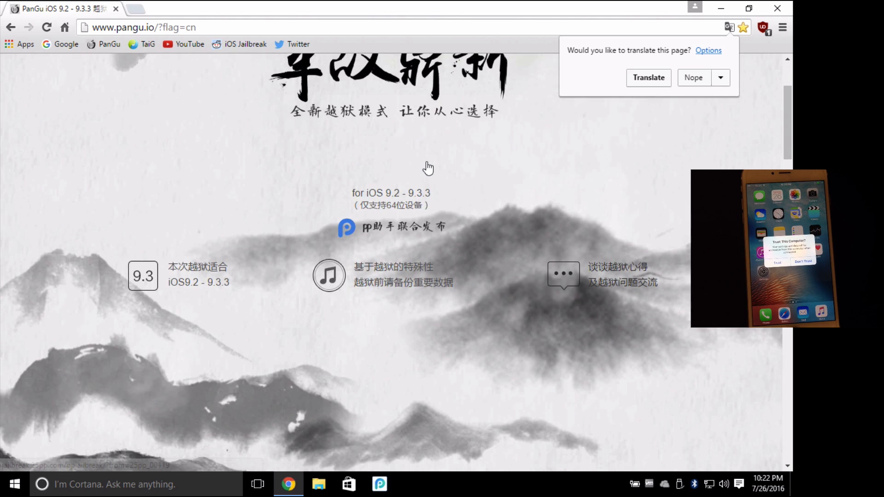
scroll(down, 3)
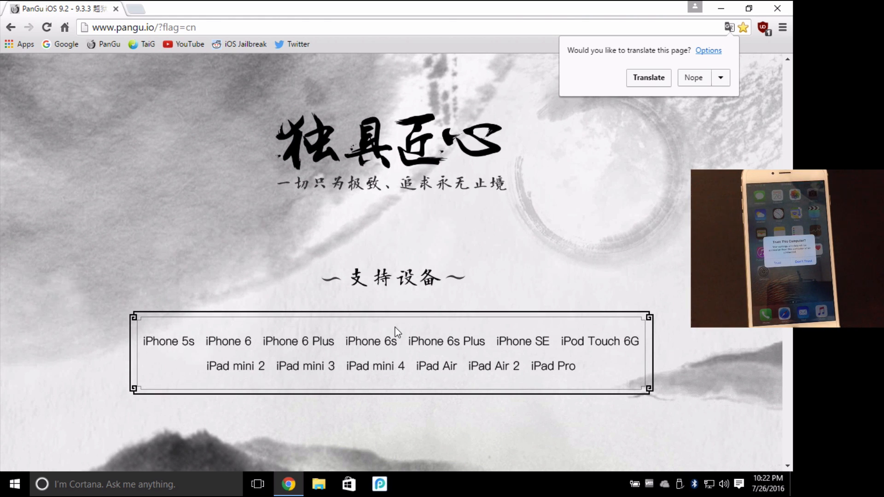
mouse_move(509, 395)
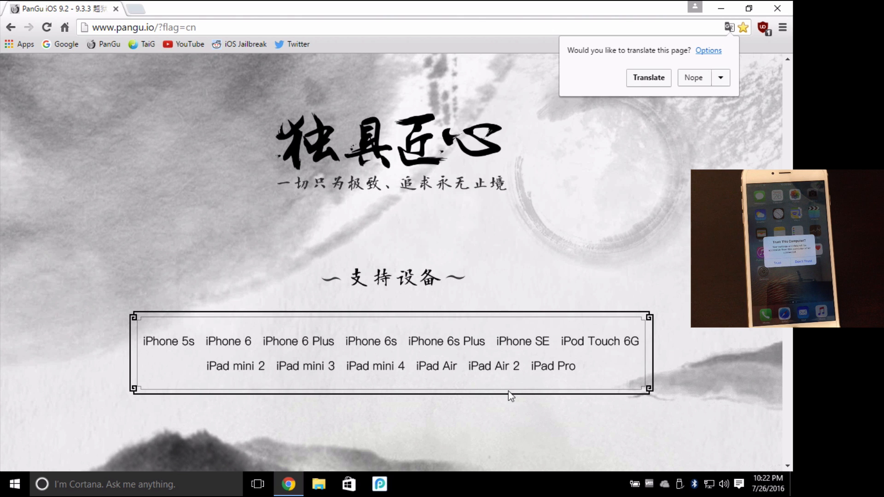
mouse_move(460, 391)
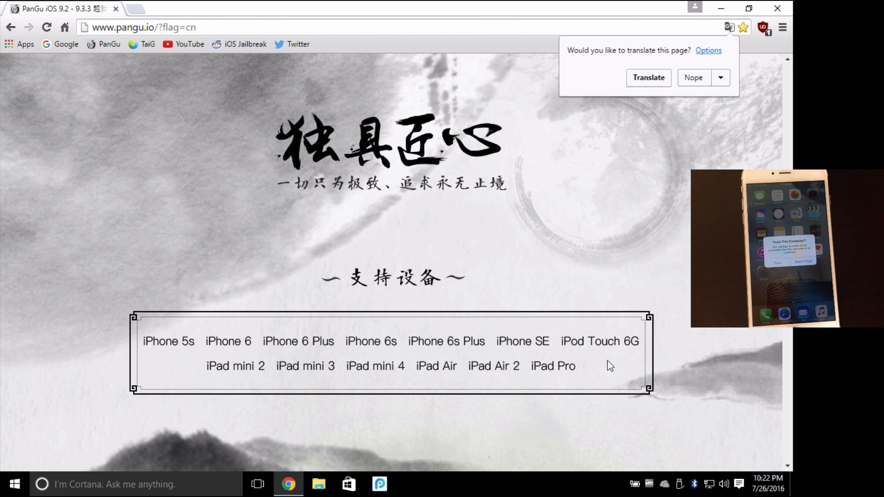
scroll(down, 3)
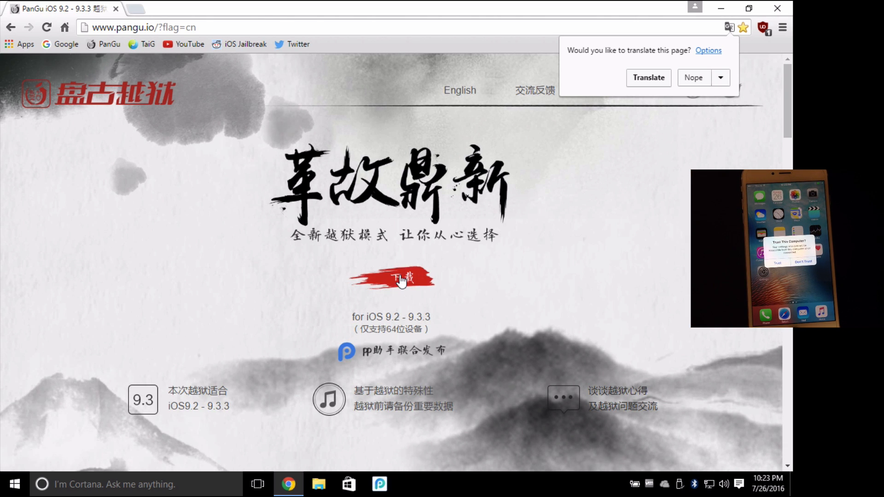
click(391, 278)
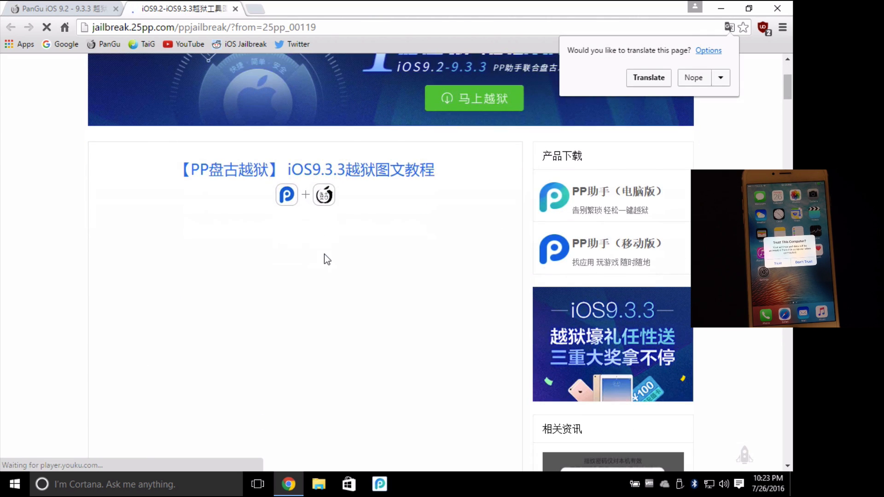
- Translate the 25PP tutorial into English and start the PP Assistant PC download
click(647, 77)
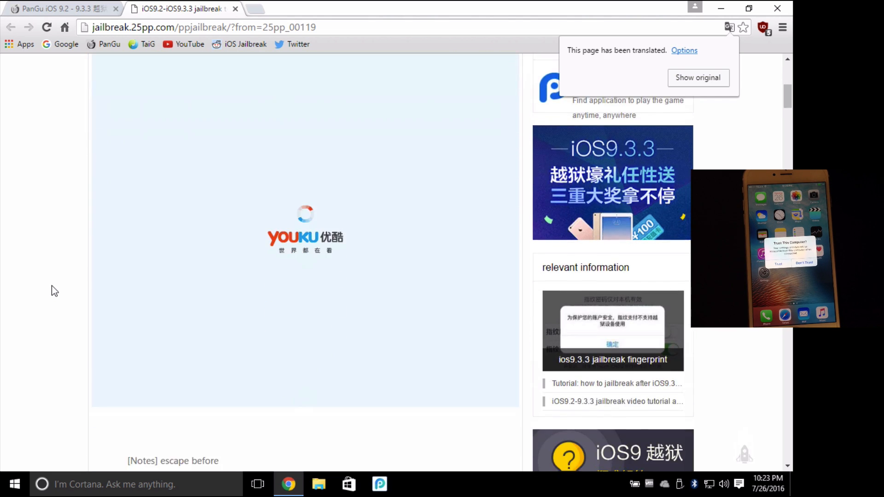
scroll(down, 3)
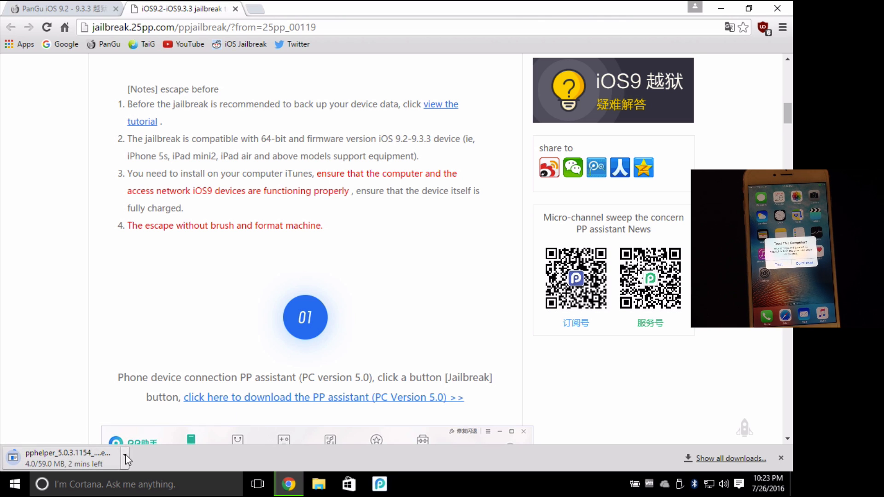
click(124, 458)
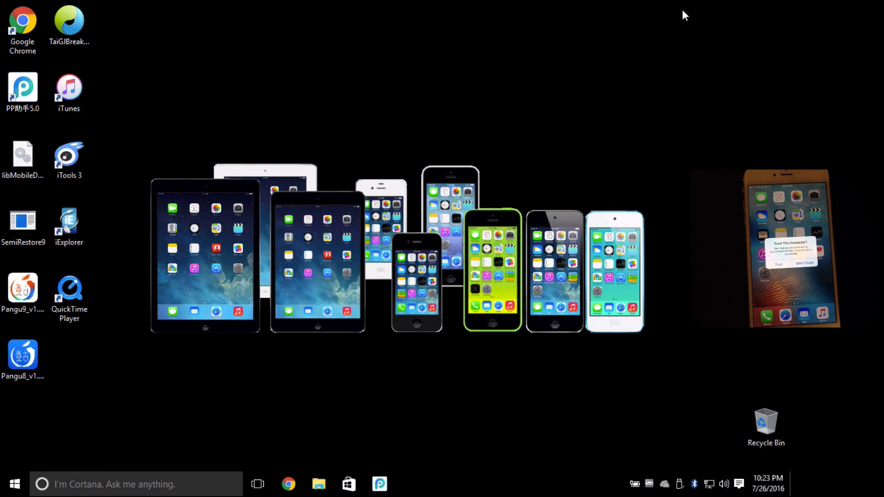
- Launch PP Assistant from the taskbar with the iPhone connected
click(23, 92)
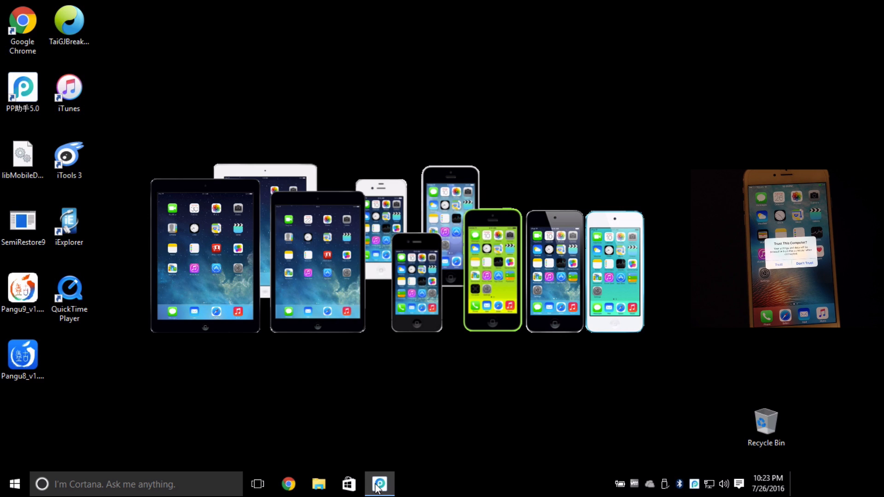
click(379, 484)
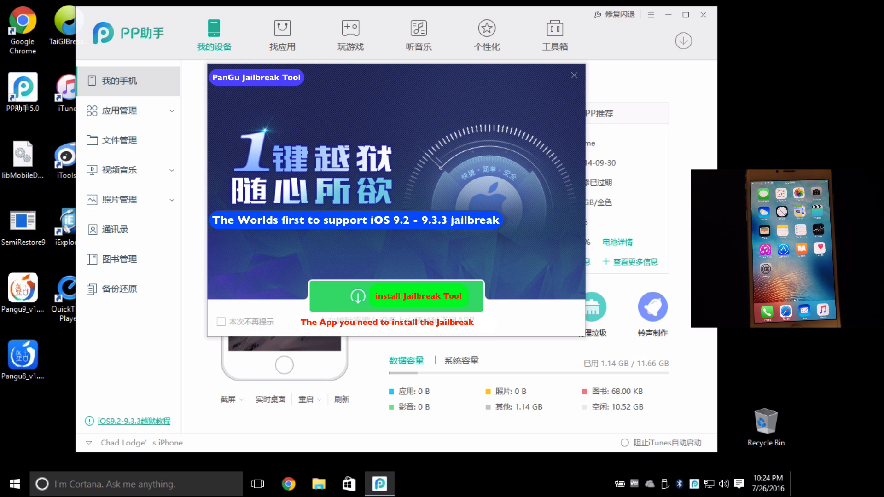
- Start the jailbreak tool install and confirm verification code 'rfew'
click(417, 296)
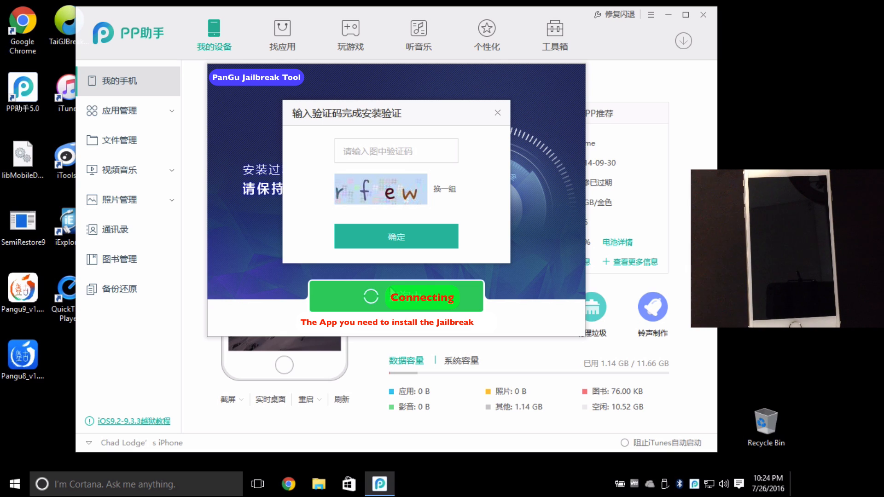
click(396, 150)
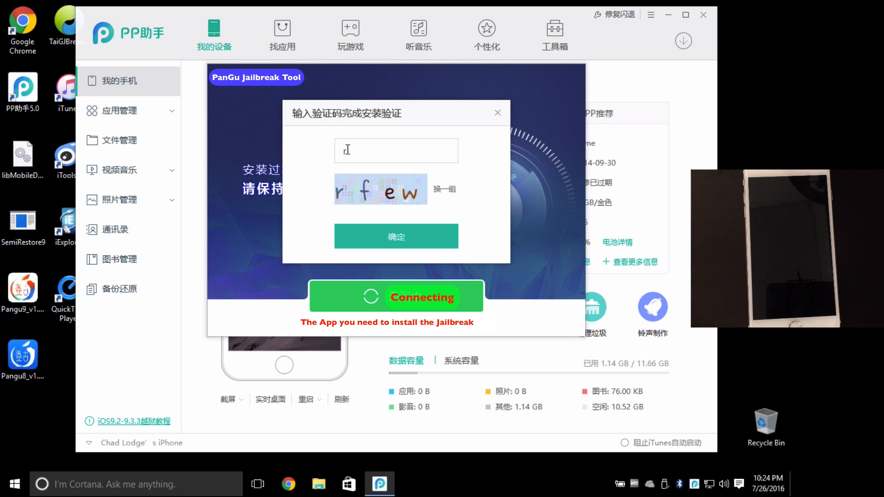
text(rfew)
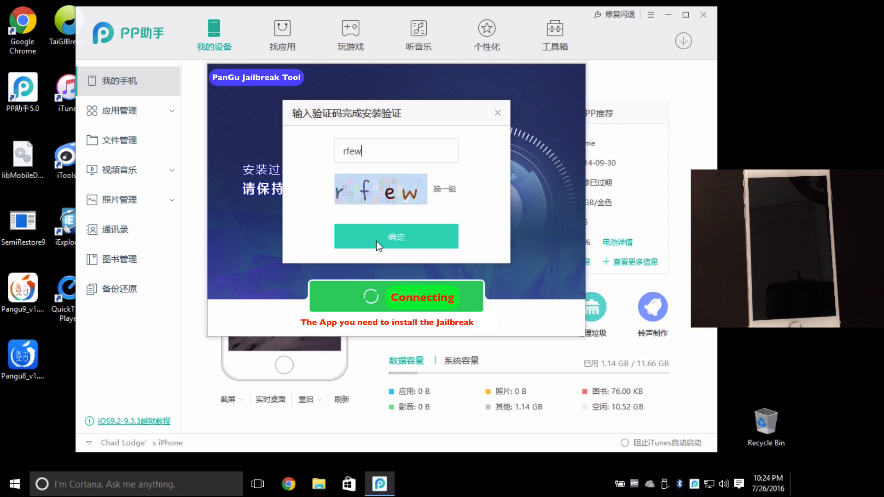
click(396, 236)
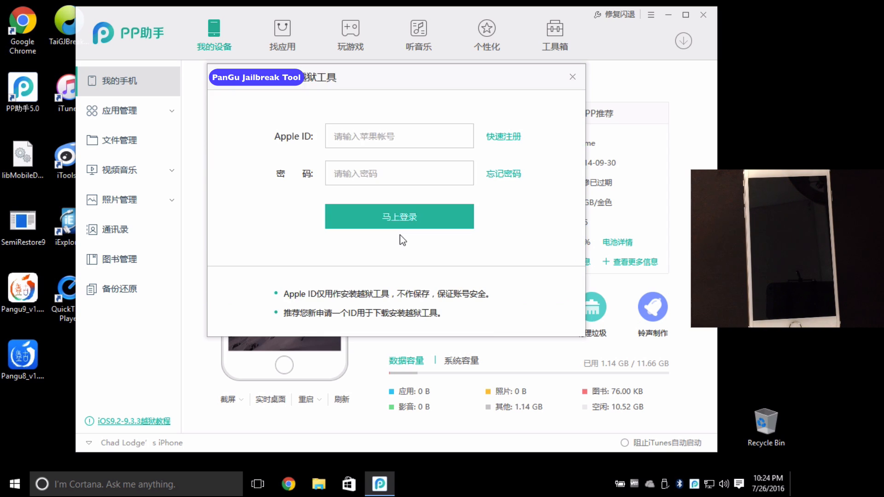
mouse_move(330, 135)
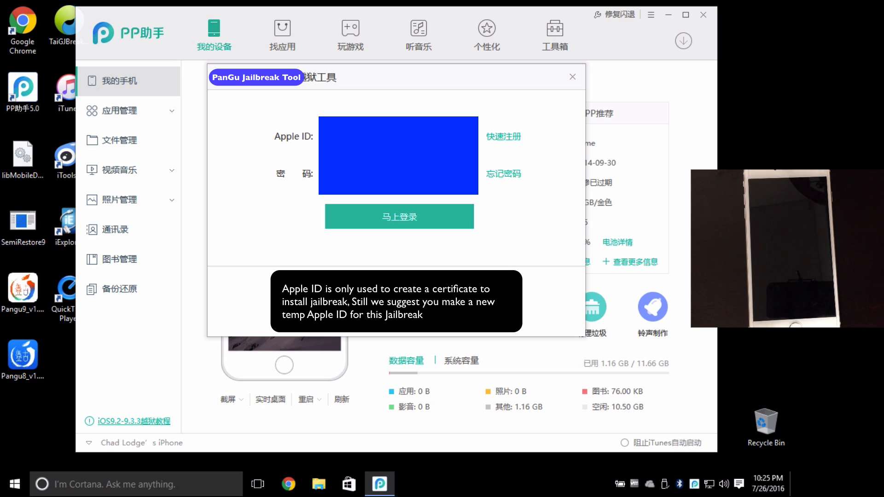
- Log in with the entered Apple ID so PP Assistant installs the jailbreak app
click(399, 217)
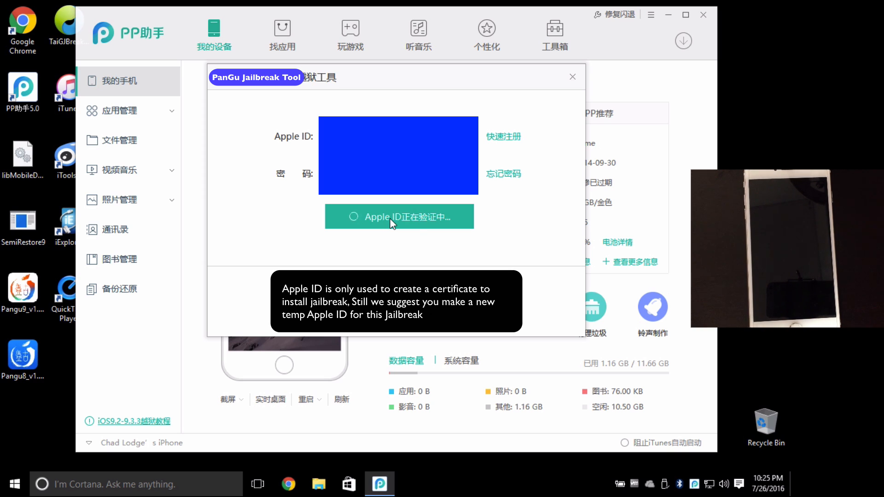
mouse_move(422, 233)
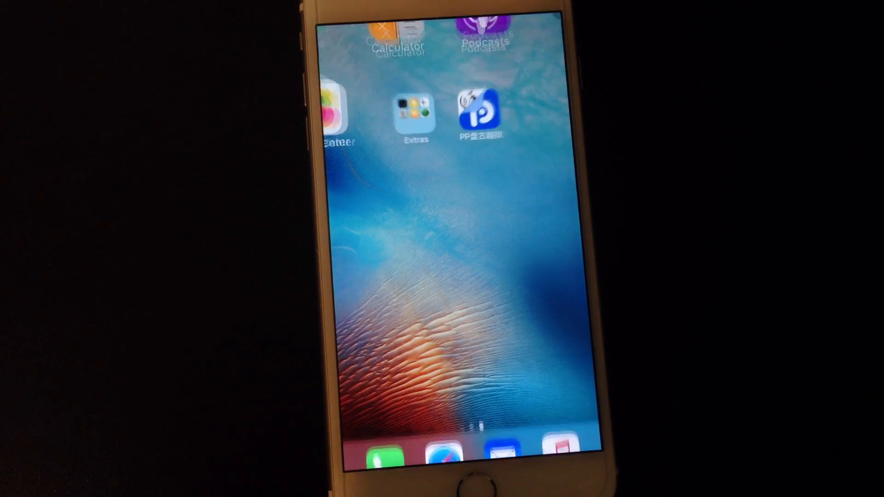
- Trust the PP盘古越狱 developer profile under Settings > General > Device Management
scroll(right, 3)
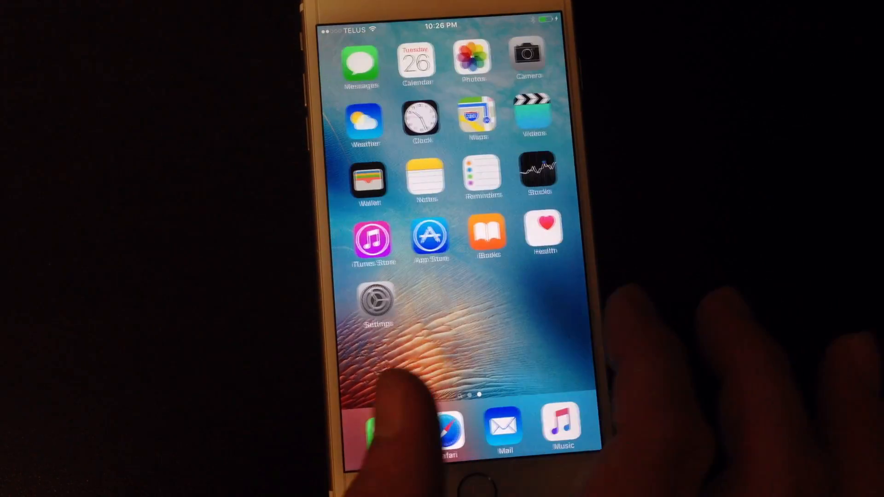
scroll(left, 3)
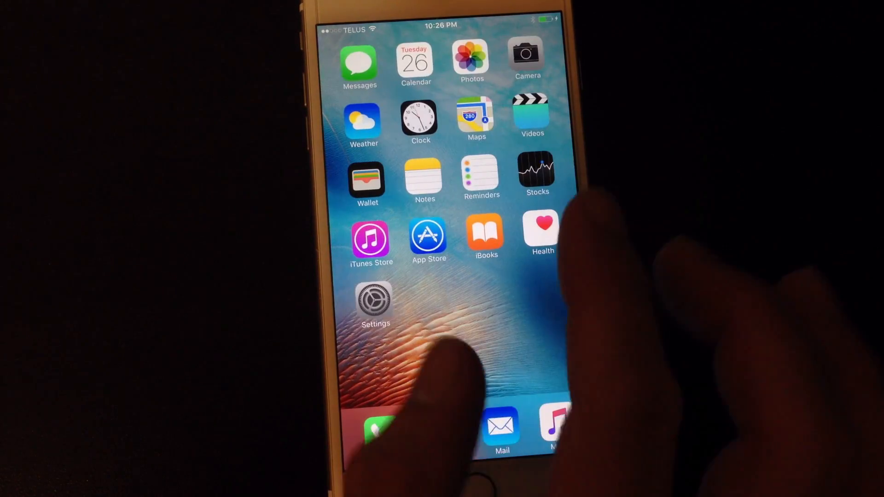
click(375, 301)
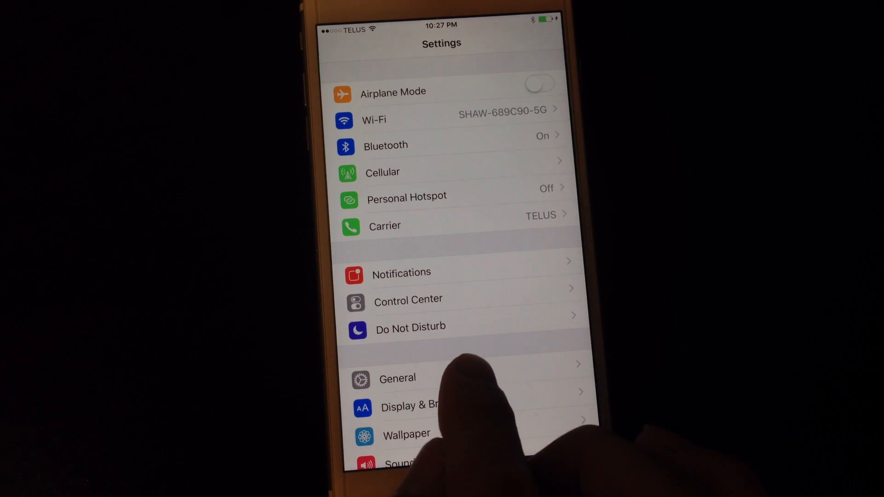
click(397, 378)
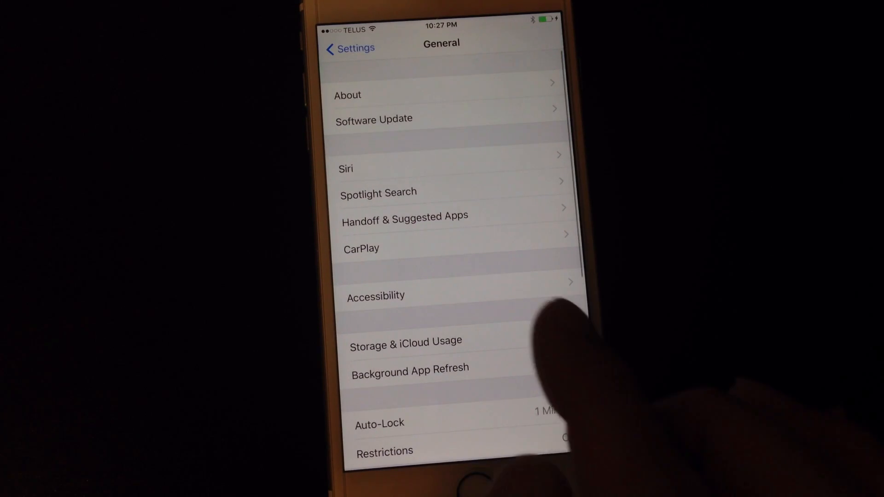
scroll(down, 3)
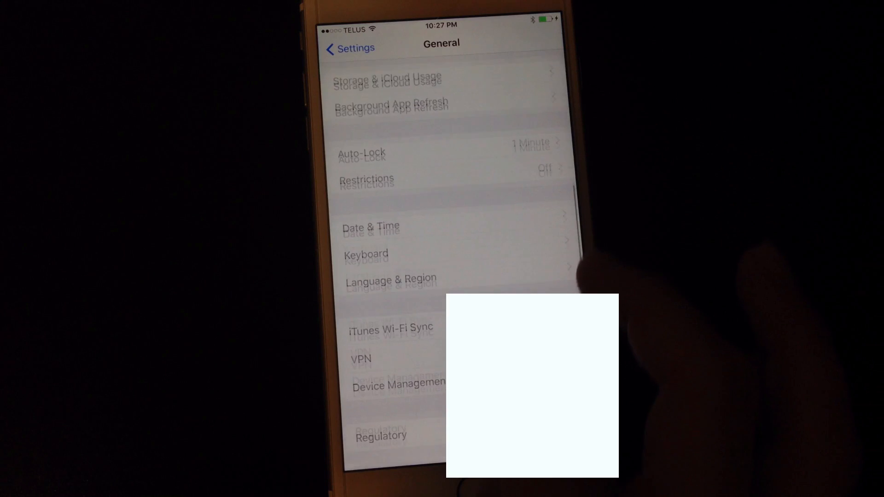
scroll(down, 3)
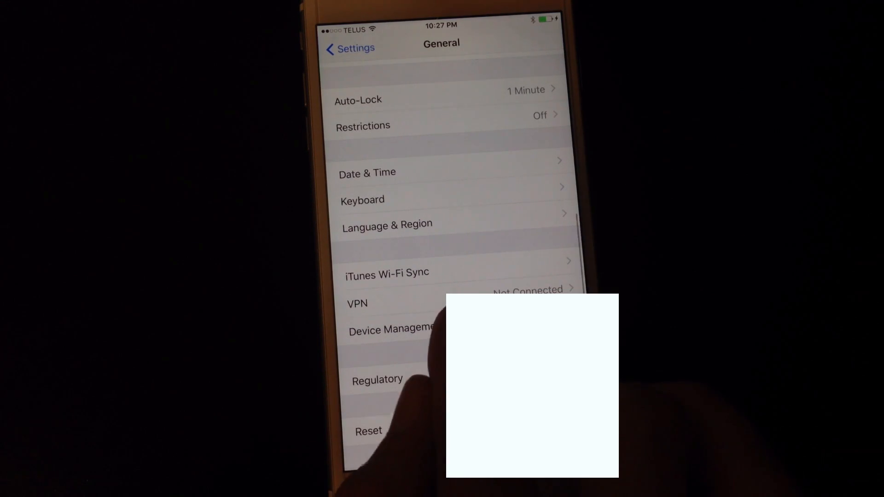
click(391, 329)
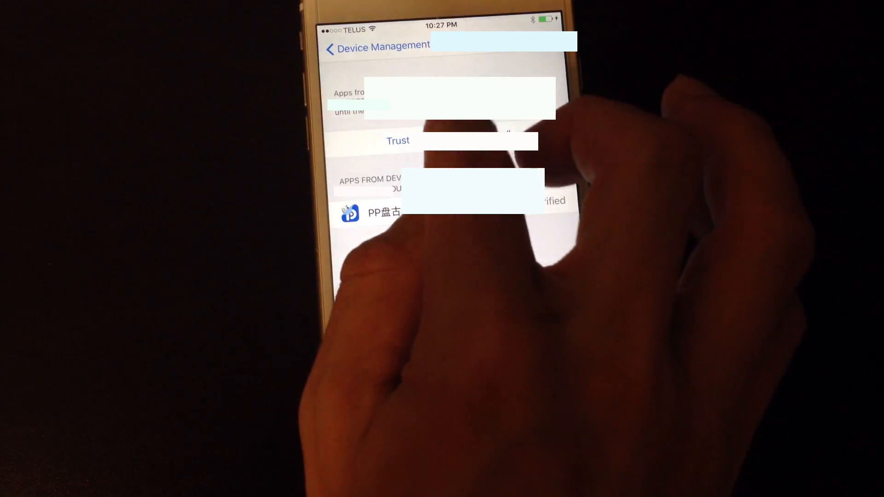
click(397, 140)
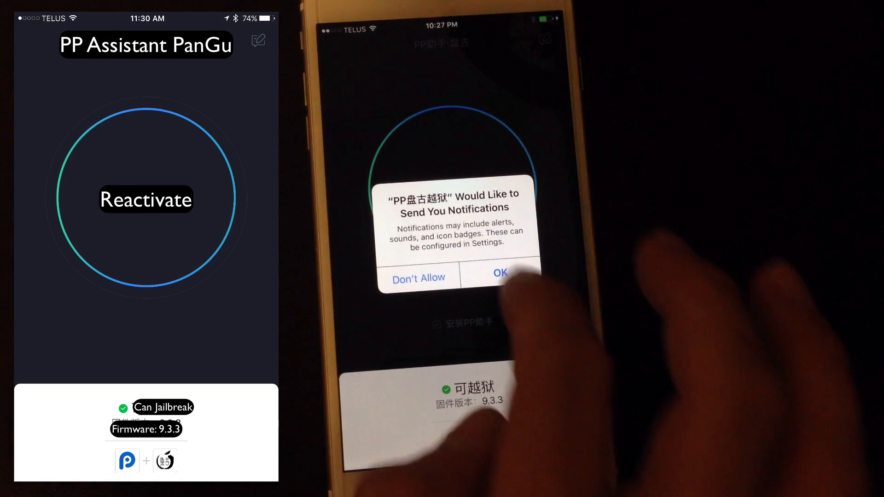
- Allow the PP盘古越狱 app to send notifications
click(500, 273)
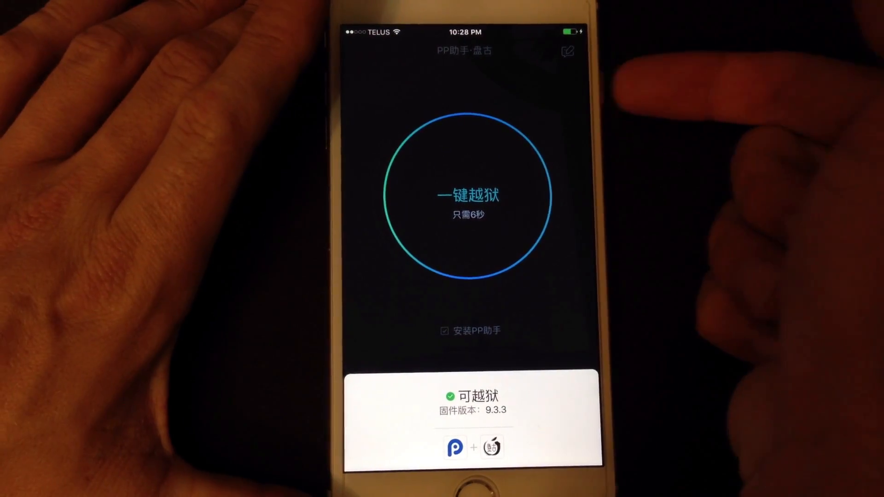
- Run the 一键越狱 one-click jailbreak in PP盘古越狱
click(464, 195)
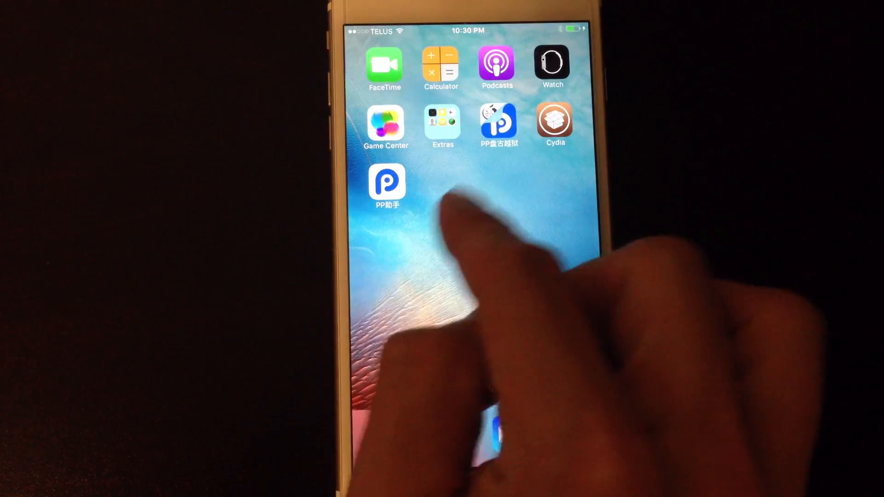
- Launch the newly installed Cydia app from the home screen
click(553, 123)
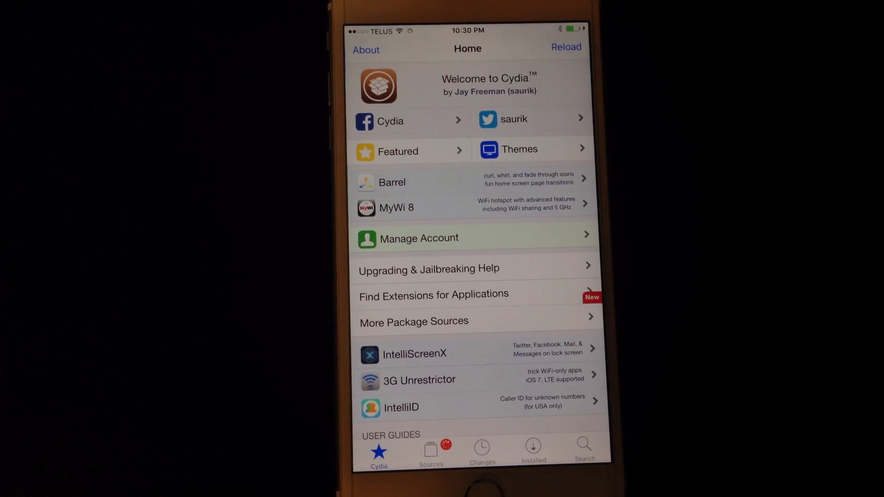
- Scroll through Cydia's home page and view the Installed packages list
scroll(down, 3)
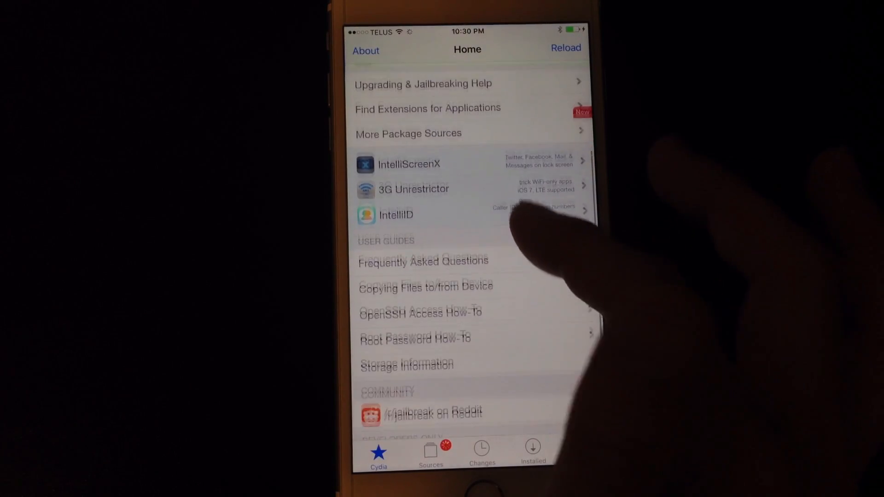
scroll(down, 3)
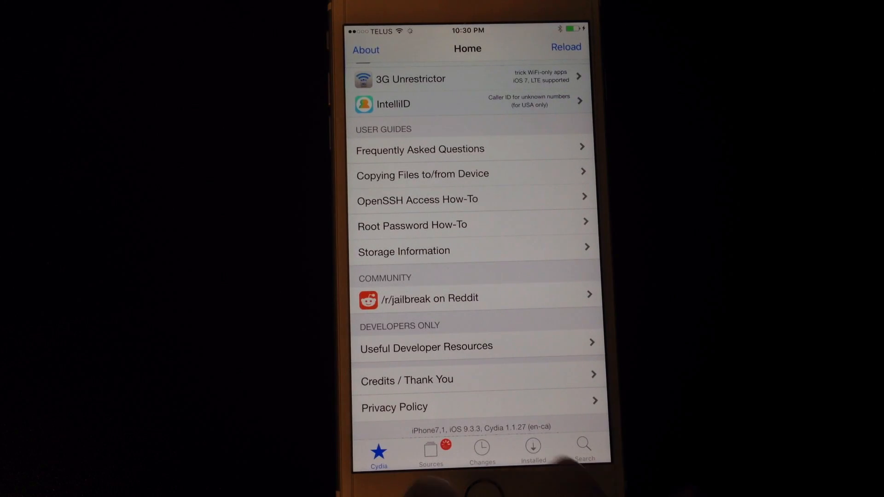
click(430, 448)
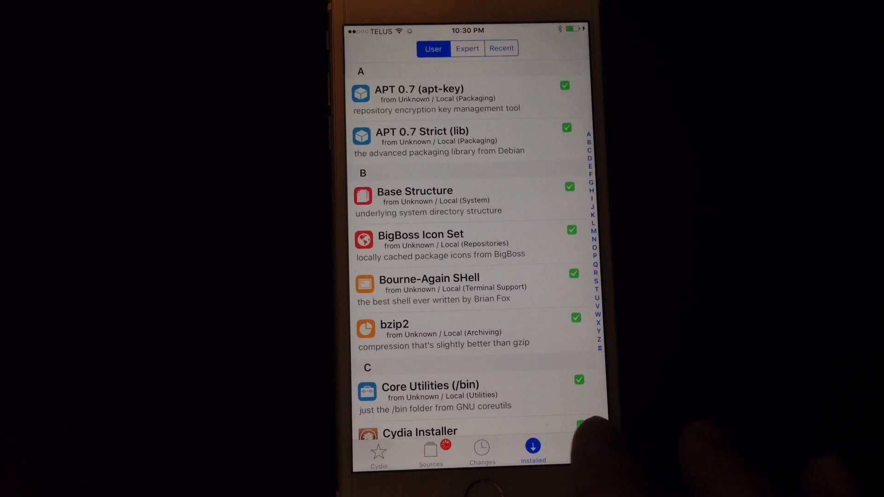
- Filter Installed to user packages, then remove and confirm uninstalling PP助手3.0
click(430, 450)
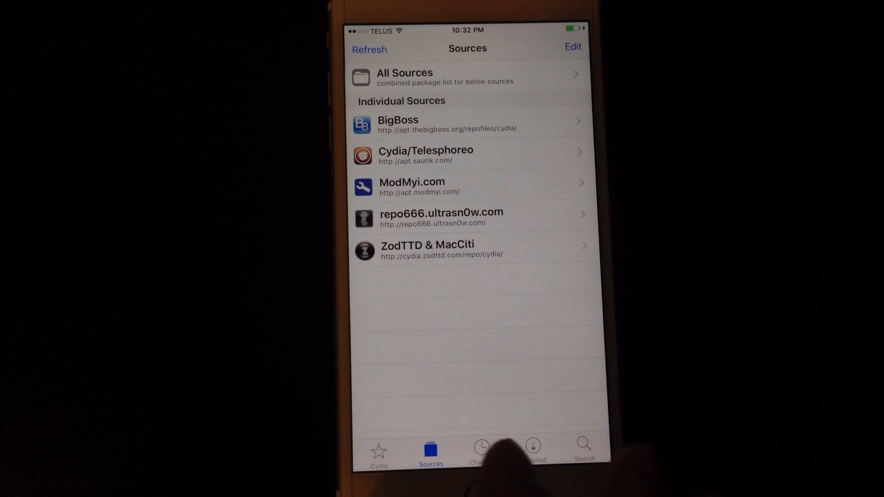
click(482, 450)
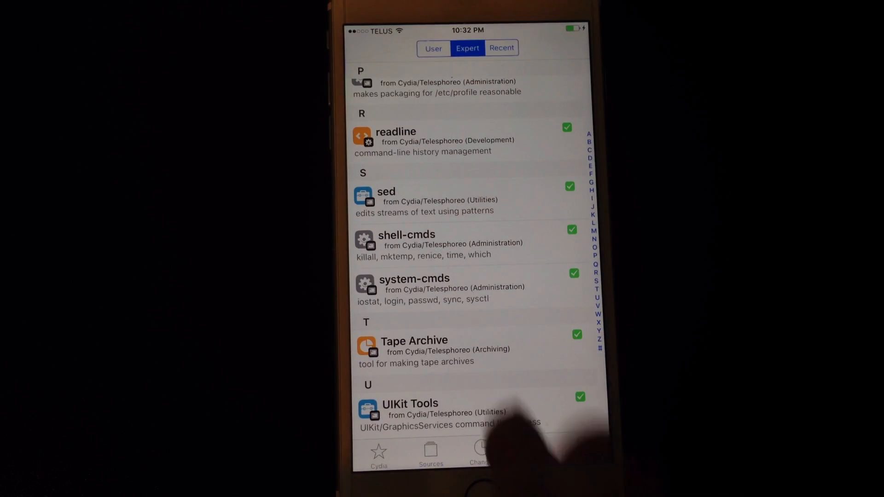
click(433, 48)
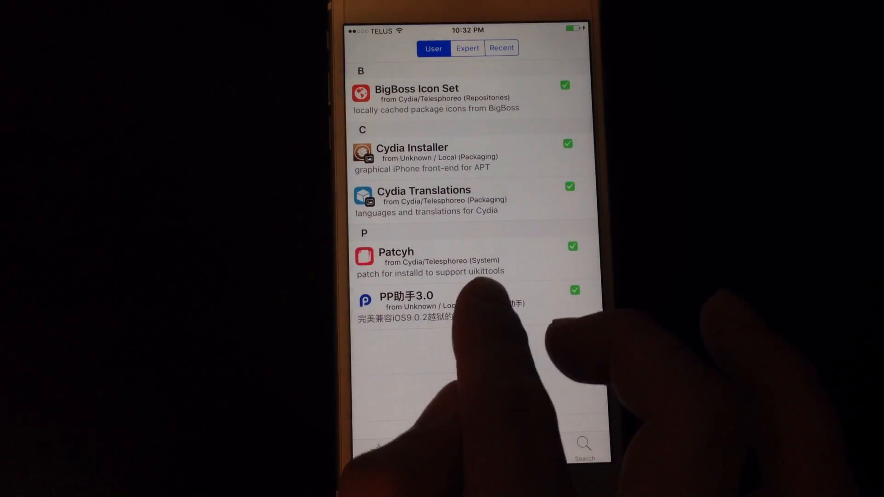
click(406, 300)
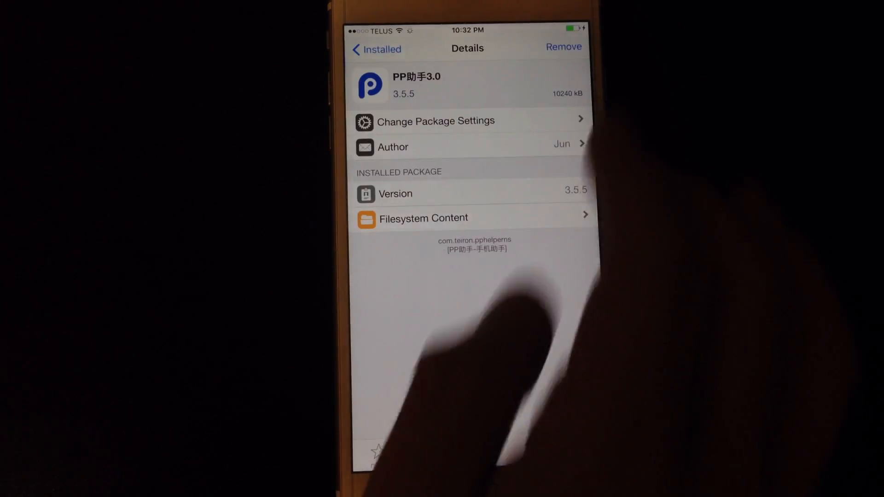
click(563, 46)
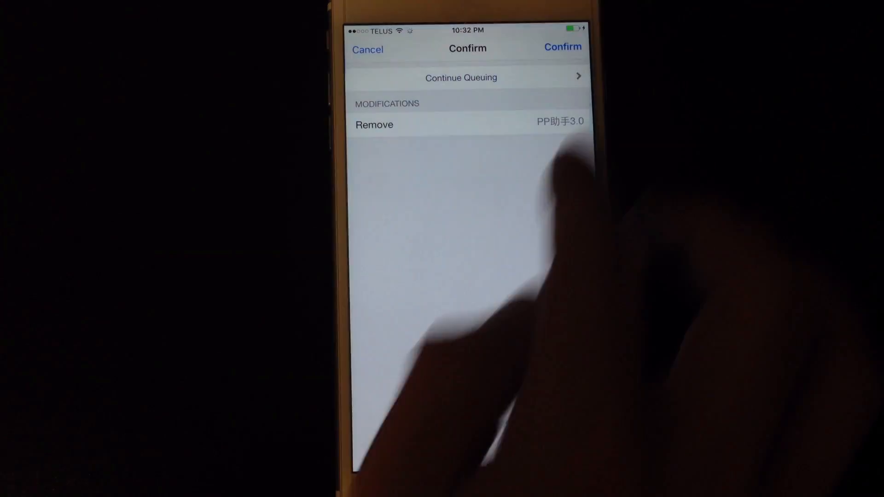
click(562, 47)
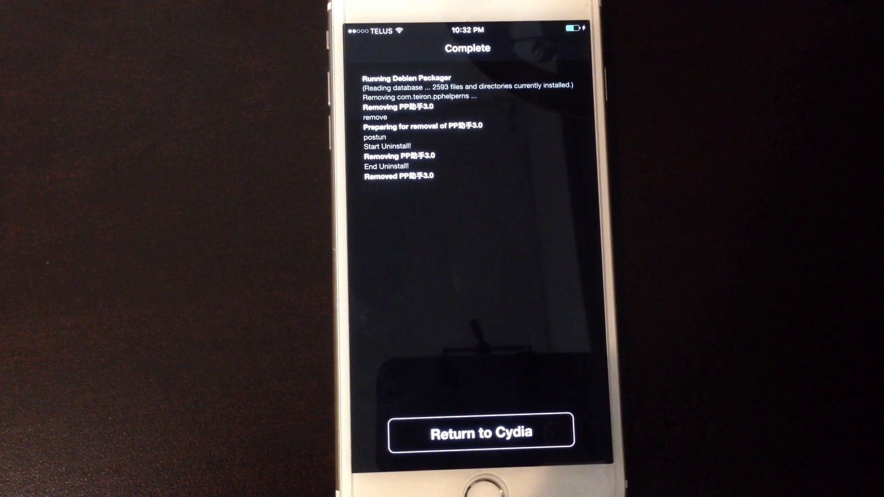
- Return to Cydia after removing PP助手, then view the home screen's second page
click(476, 431)
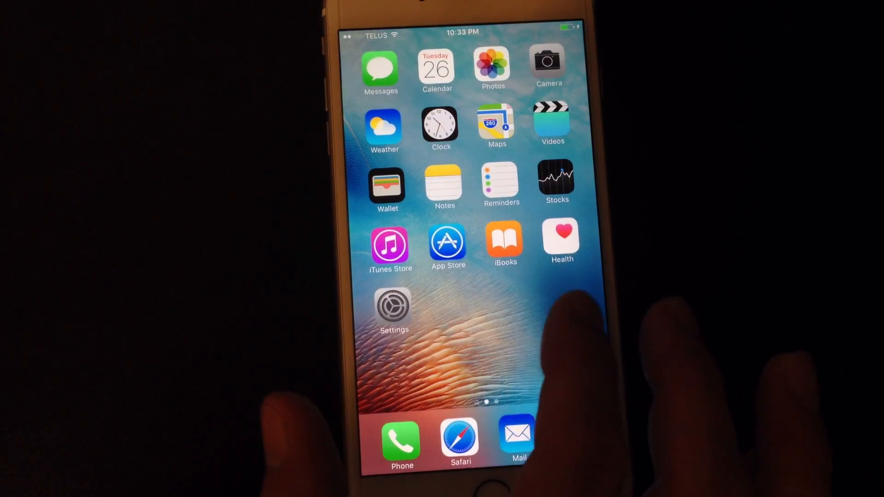
scroll(left, 3)
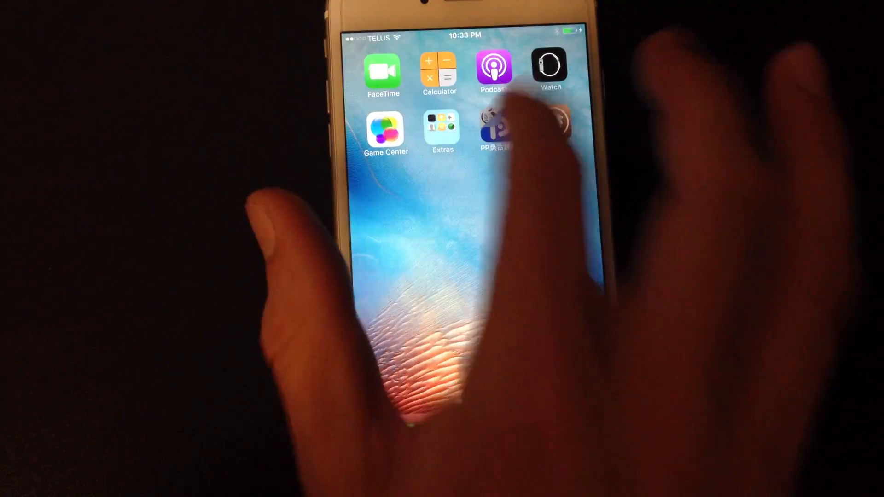
- Reactivate the jailbreak in PP盘古越狱, allow its notifications, then relaunch Cydia to confirm
click(494, 132)
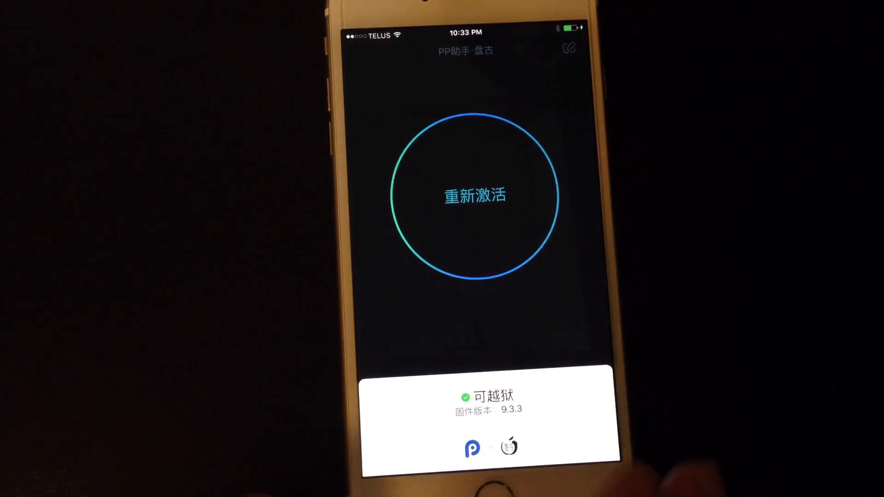
click(475, 196)
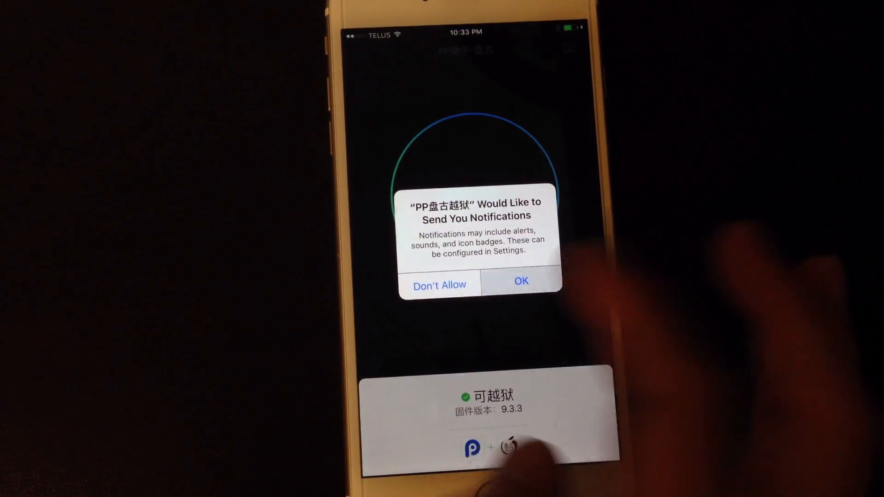
click(519, 281)
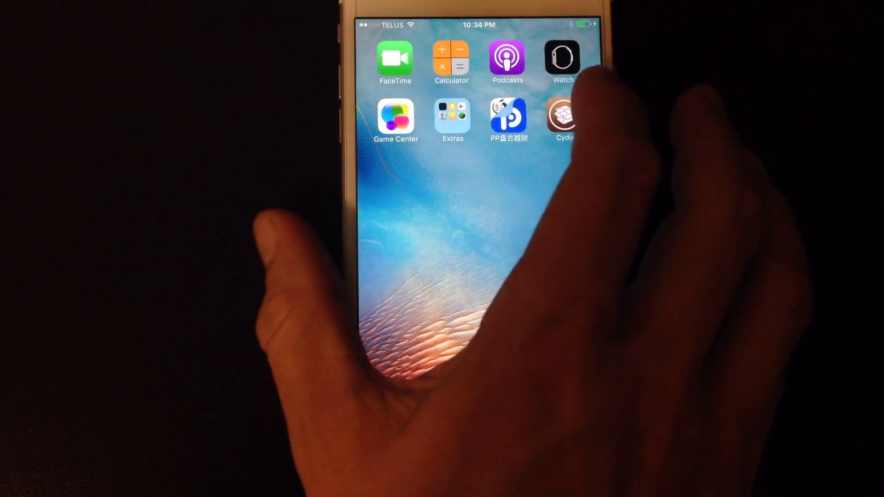
click(562, 116)
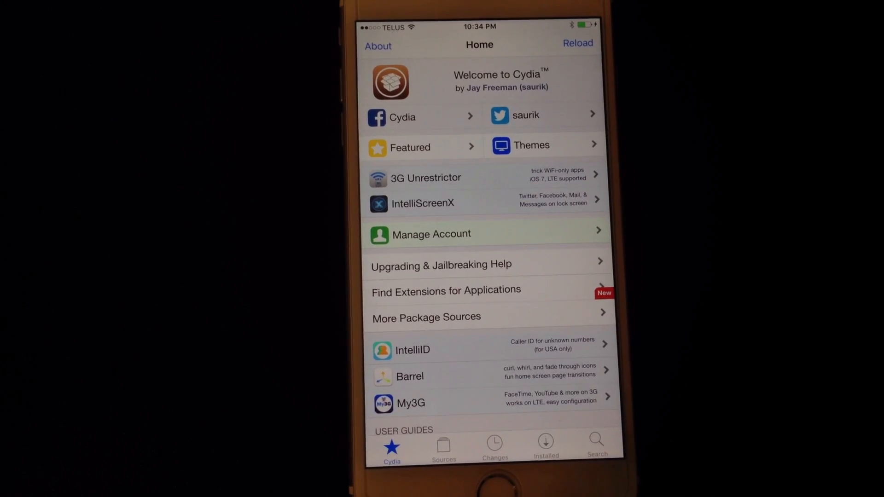
click(409, 376)
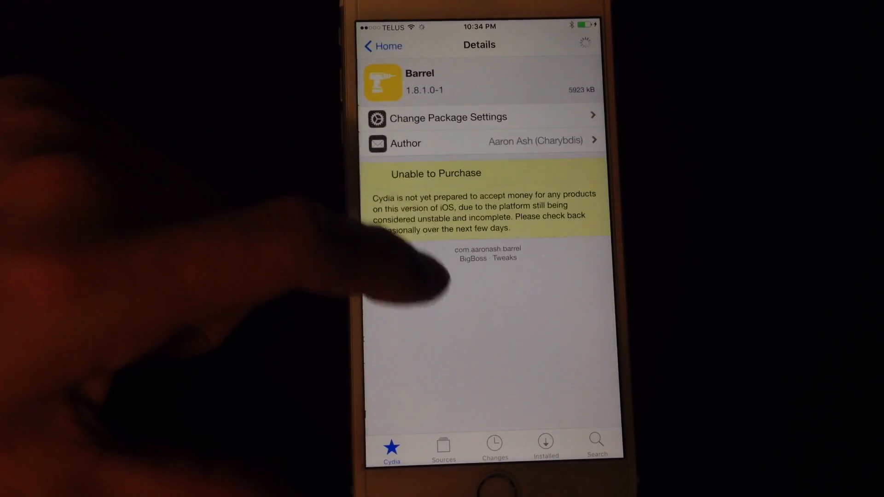
click(382, 46)
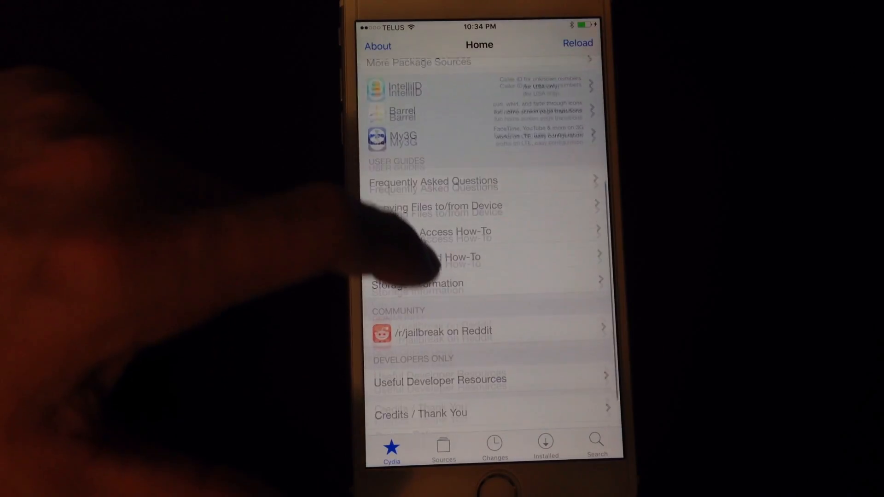